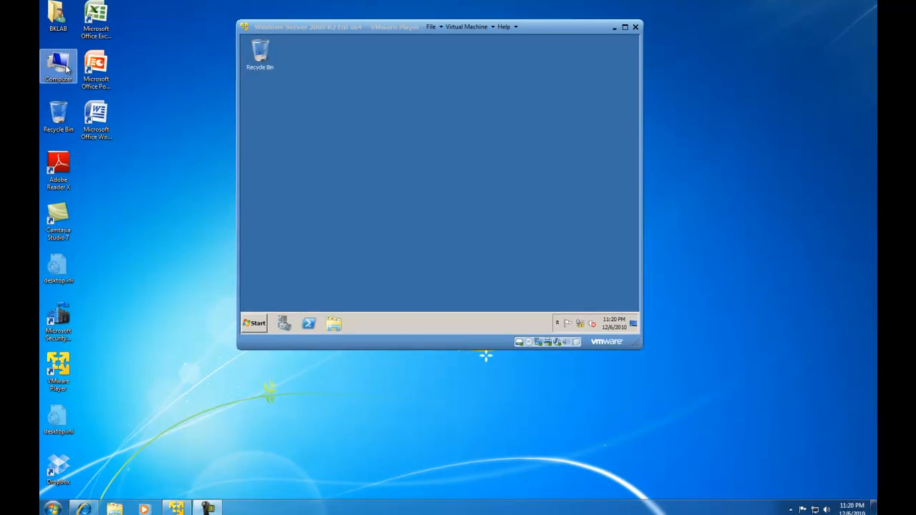
- Open Computer Management from the desktop Computer icon's Manage command
right_click(58, 65)
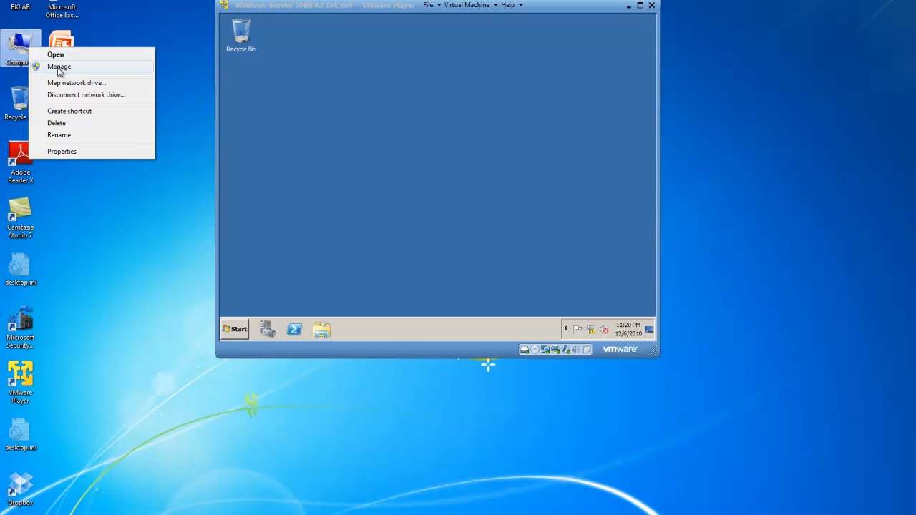
left_click(60, 66)
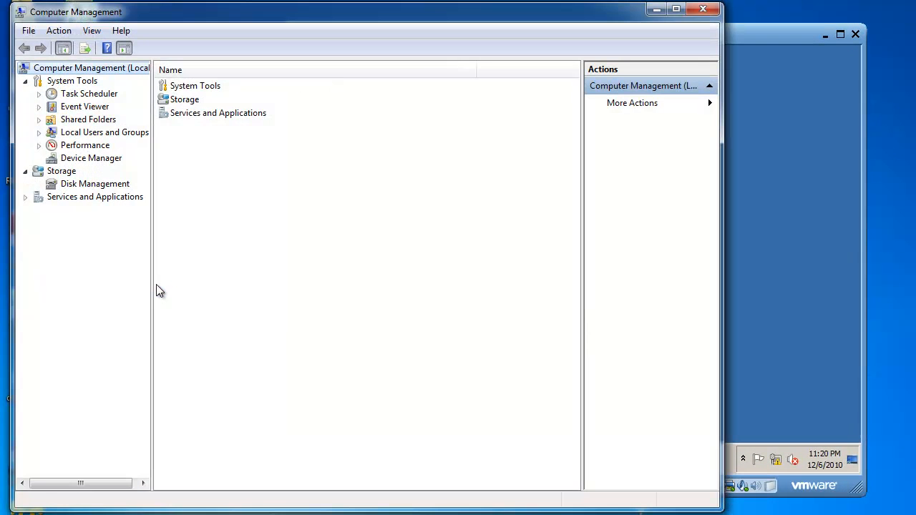
mouse_move(151, 291)
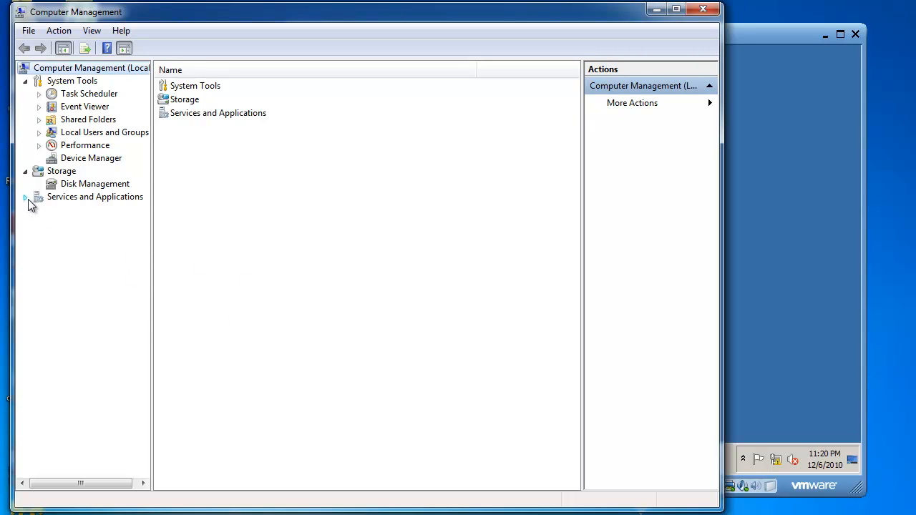
- Show the Services list and scroll down to VMware DHCP Service and VMware NAT Service
left_click(76, 209)
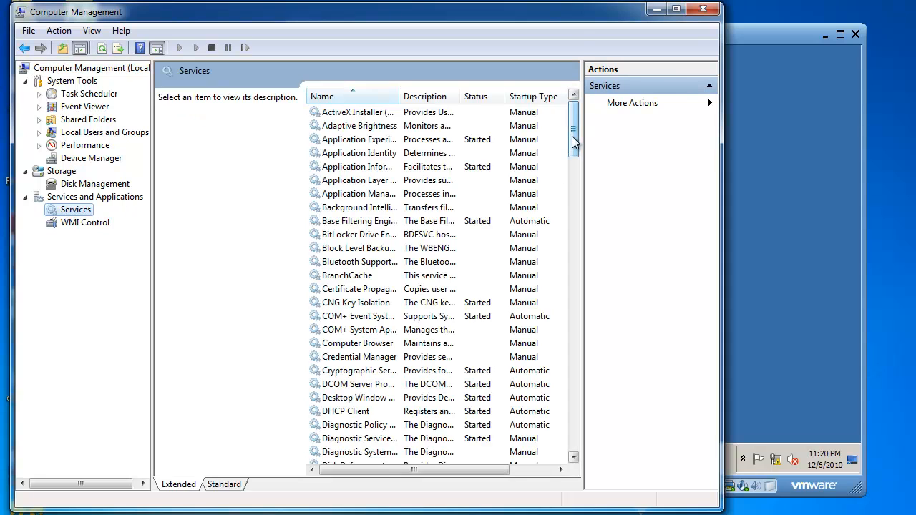
left_click_drag(573, 143, 573, 200)
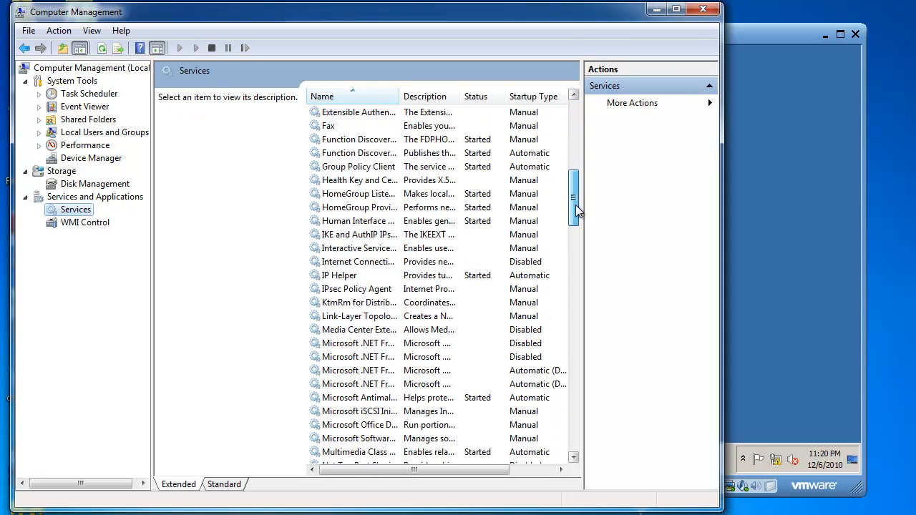
scroll("down", 3)
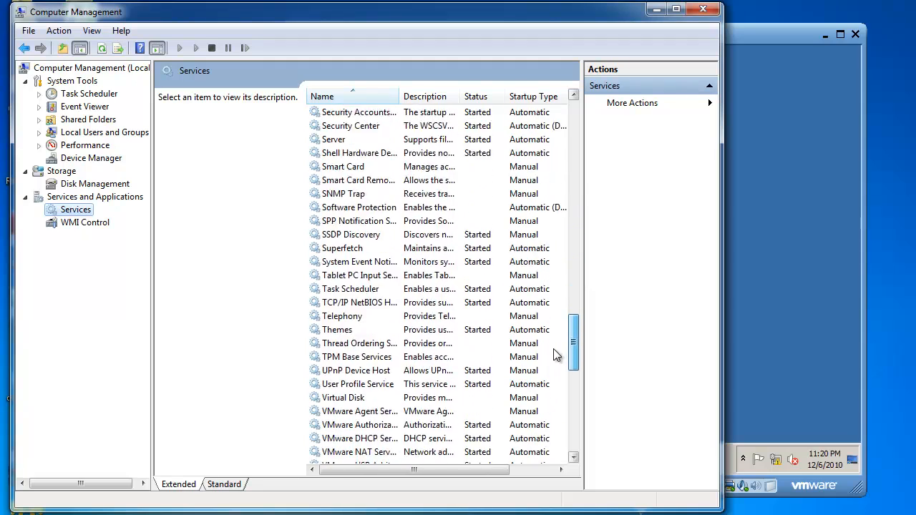
scroll("down", 3)
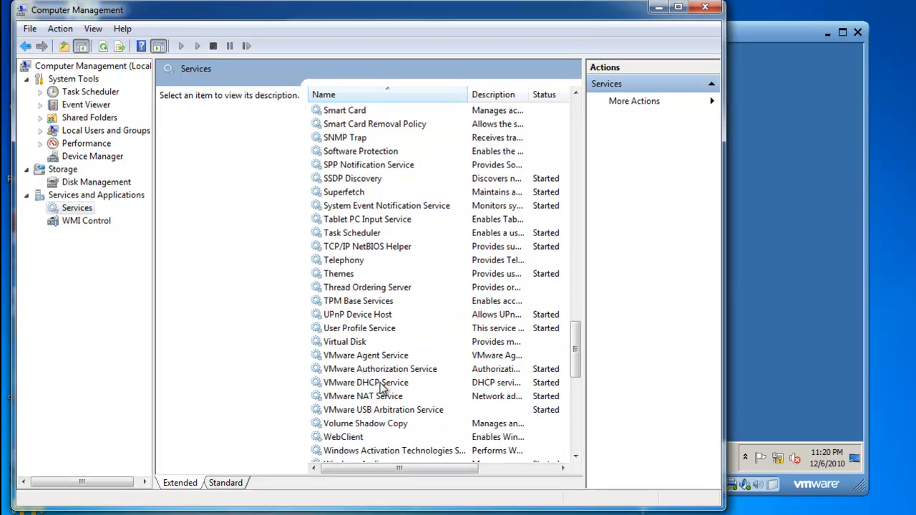
- Stop the VMware DHCP Service so it no longer shows Started
left_click(366, 382)
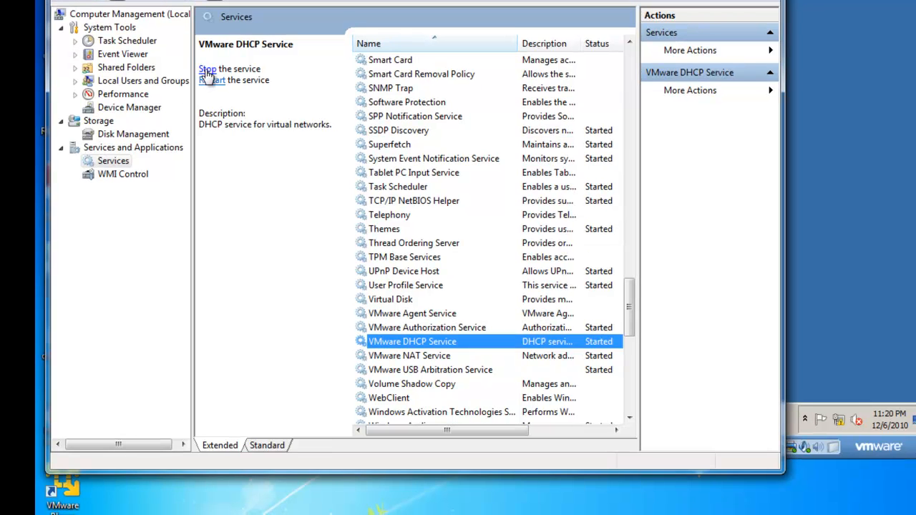
left_click(206, 69)
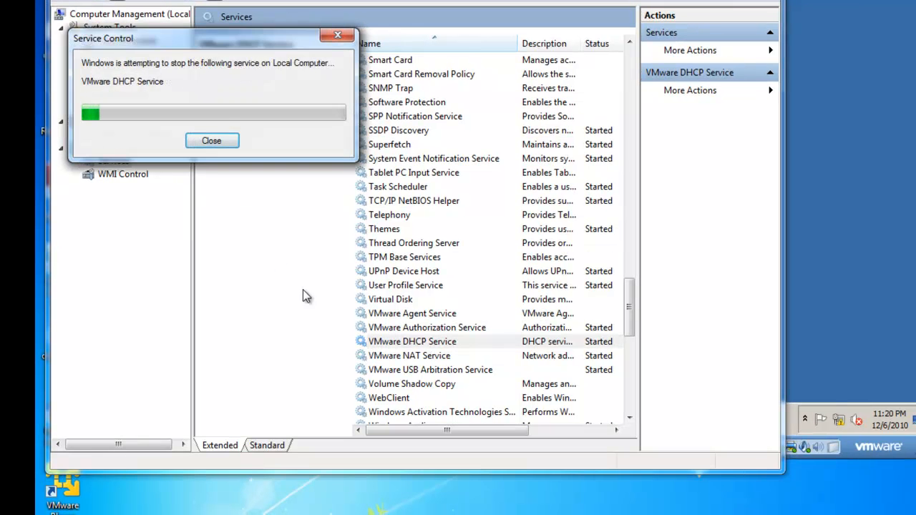
left_click(212, 140)
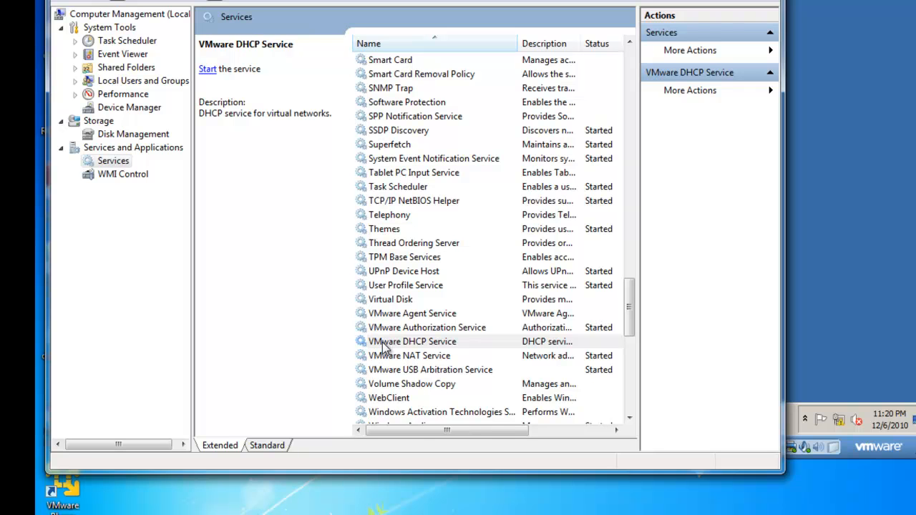
- In VMware DHCP Service properties, change the startup type from Automatic to Manual
right_click(411, 341)
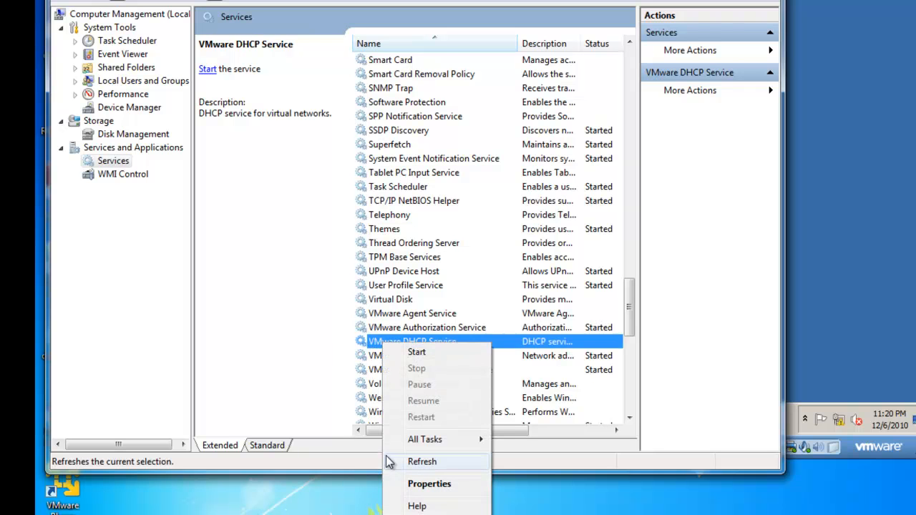
left_click(429, 483)
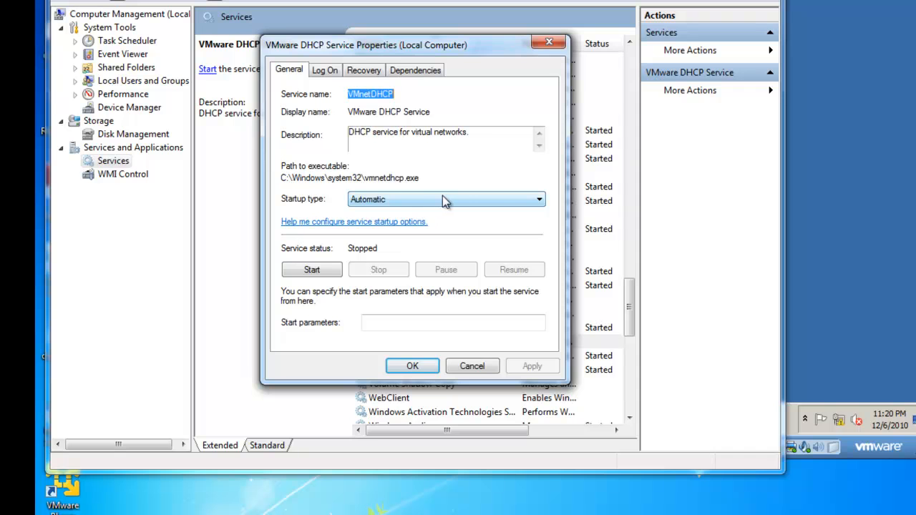
left_click(538, 199)
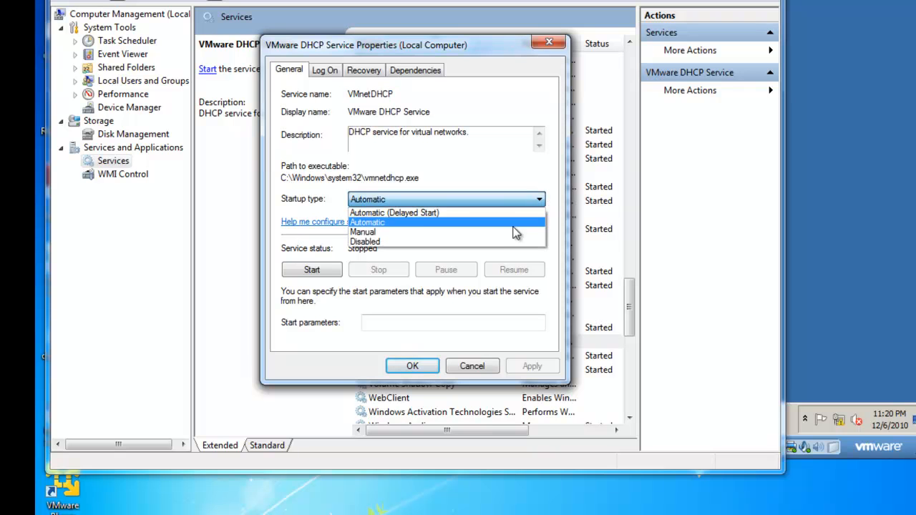
left_click(363, 231)
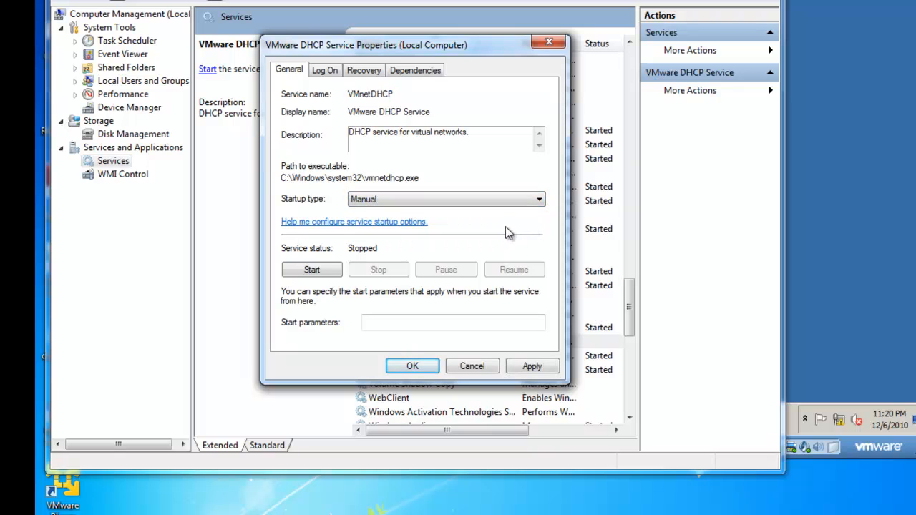